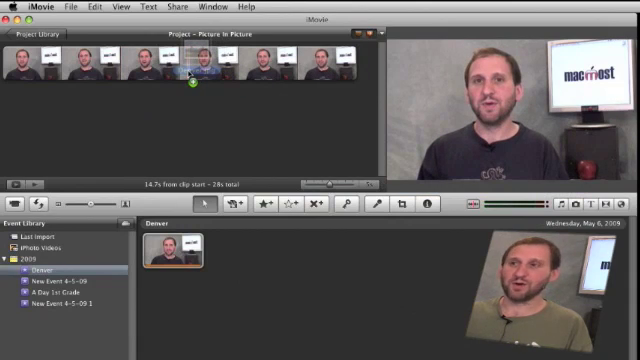
- Set the skyline cutaway clip's picture-in-picture effect to Dissolve
click(187, 75)
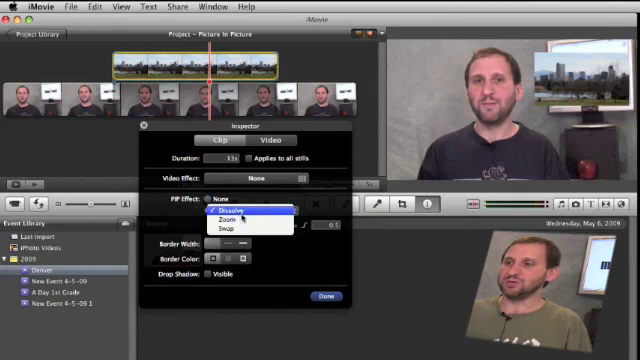
mouse_move(245, 228)
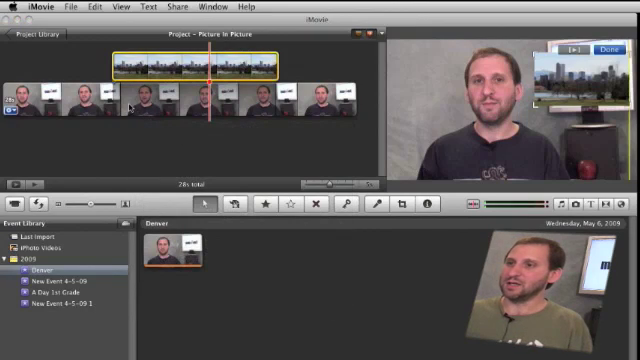
- Confirm the skyline inset's top-right placement over the main video
click(150, 100)
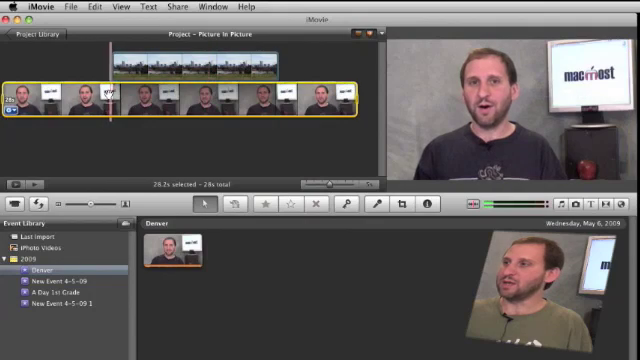